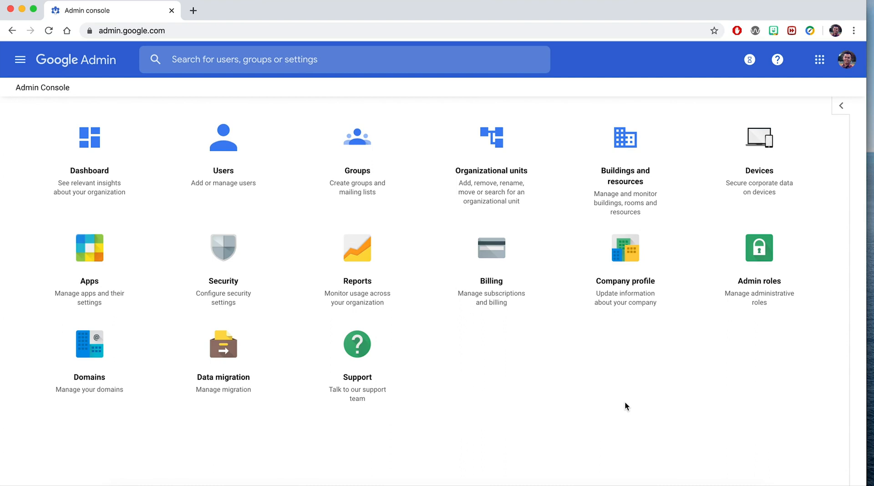
Search the Admin console for 'meet' and open the Meet settings result.
{"action": "left_click", "coordinate": [619, 400]}
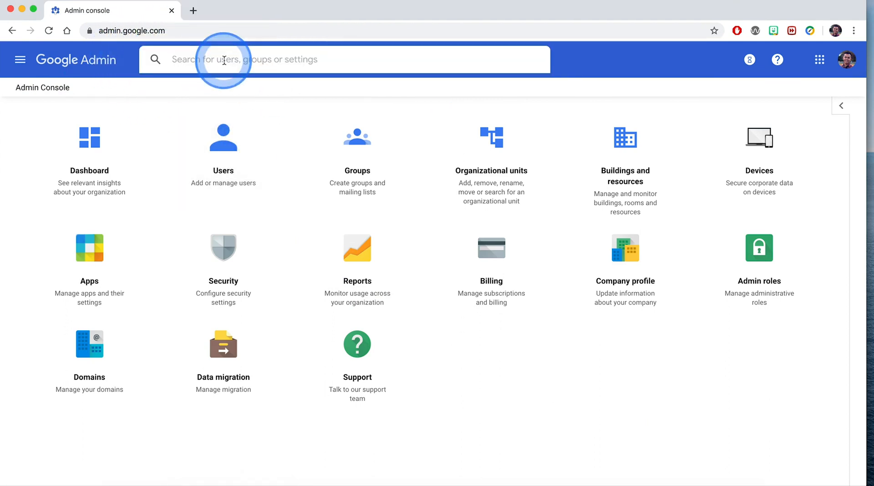
{"action": "type", "text": "meet"}
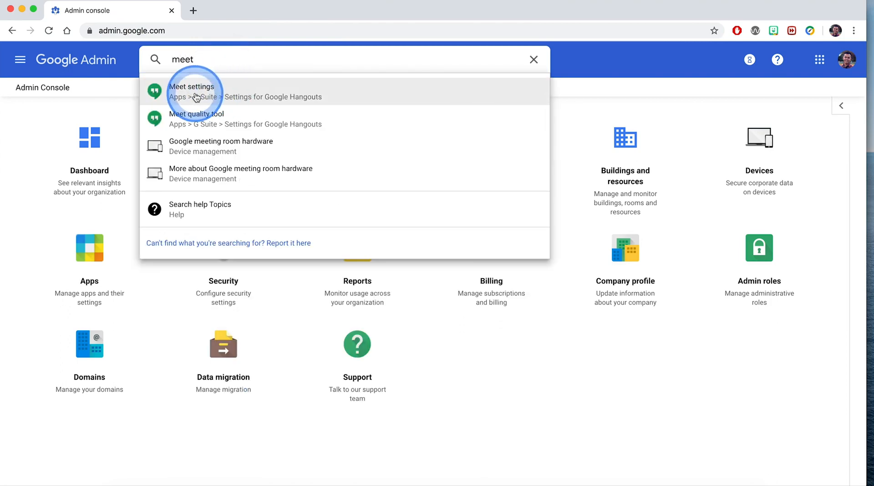
{"action": "left_click", "coordinate": [192, 91]}
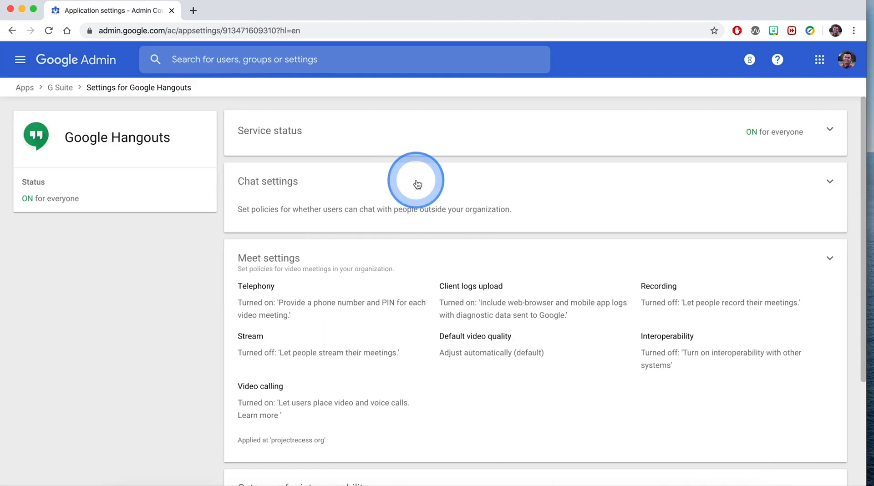
{"action": "mouse_move", "coordinate": [662, 280]}
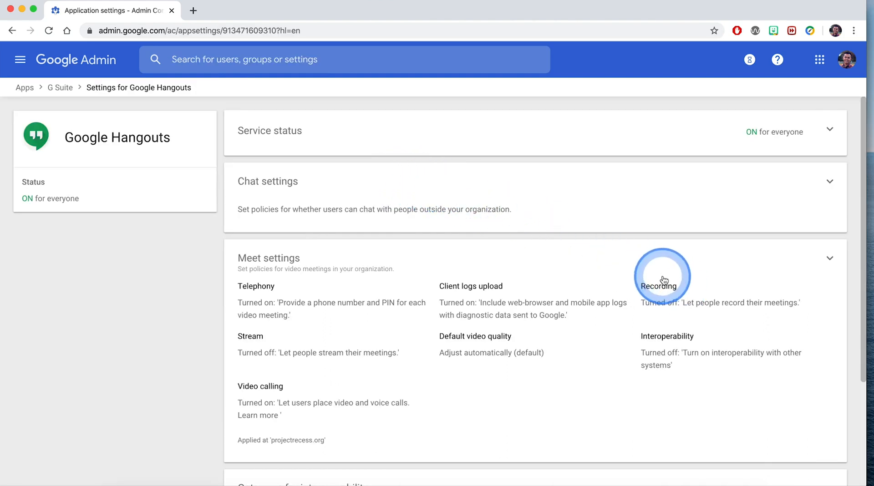
{"action": "mouse_move", "coordinate": [679, 309]}
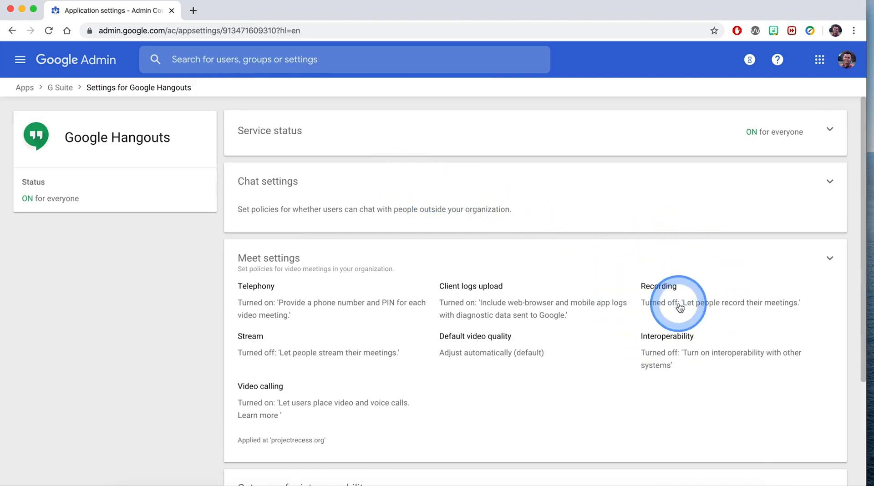
{"action": "mouse_move", "coordinate": [244, 346]}
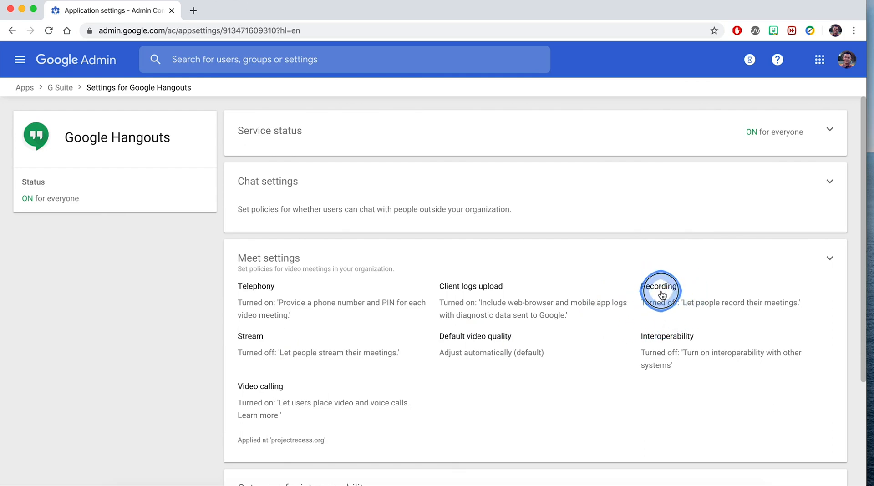
Expand the full list of Meet settings and select the Teachers organizational unit.
{"action": "left_click", "coordinate": [660, 291]}
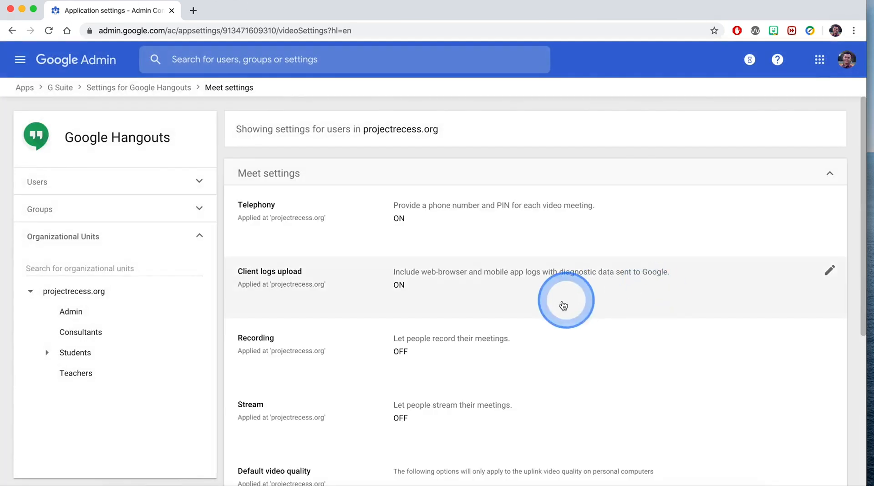
{"action": "mouse_move", "coordinate": [461, 352]}
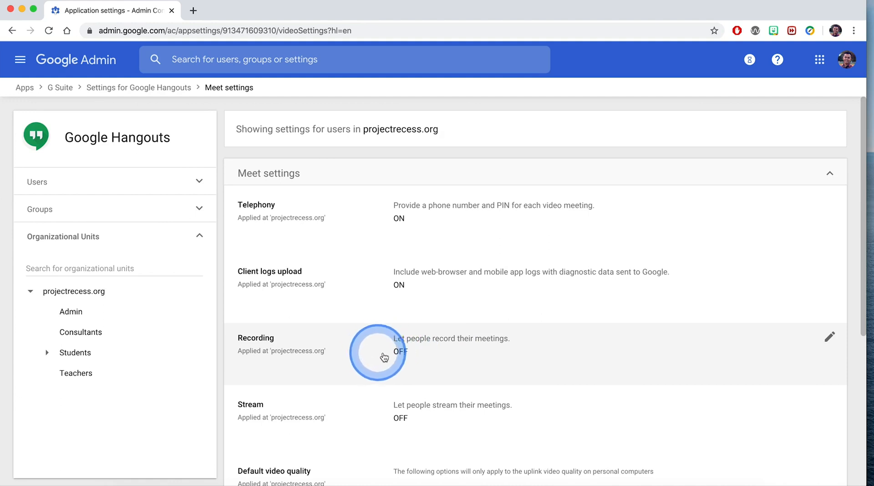
{"action": "mouse_move", "coordinate": [172, 325]}
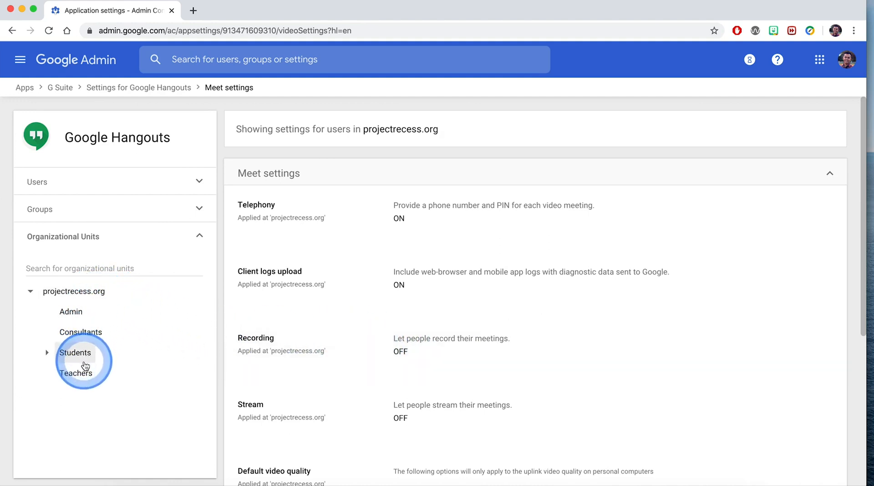
{"action": "mouse_move", "coordinate": [105, 295]}
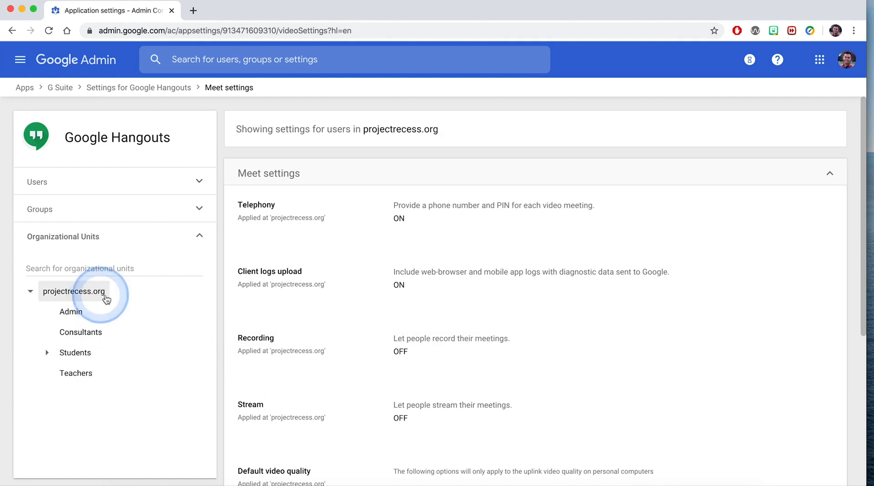
{"action": "left_click", "coordinate": [76, 373]}
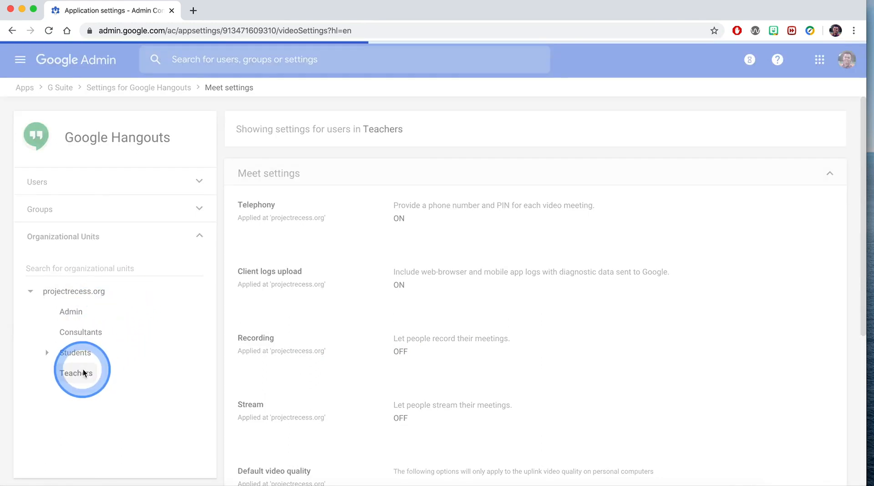
{"action": "left_click", "coordinate": [76, 373]}
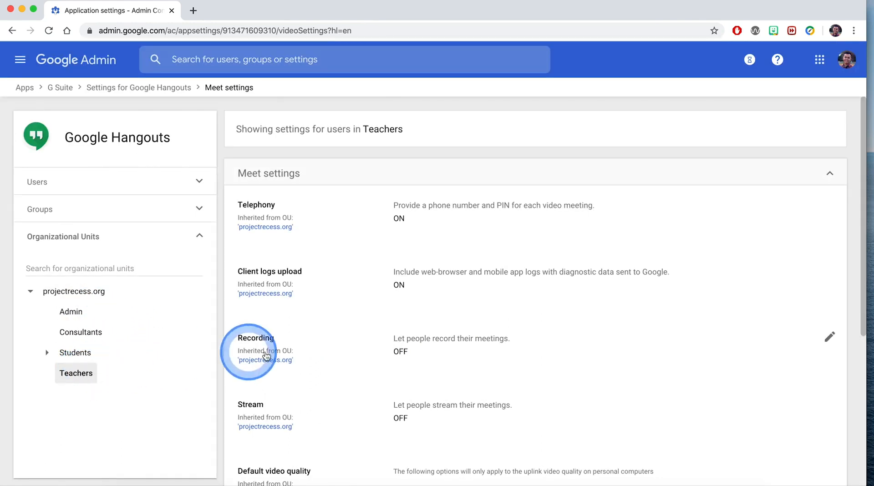
{"action": "mouse_move", "coordinate": [802, 360]}
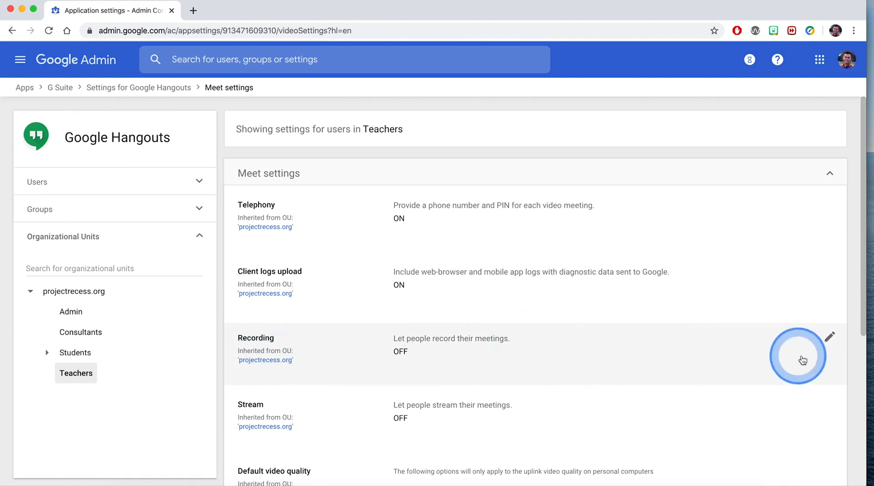
{"action": "mouse_move", "coordinate": [253, 340]}
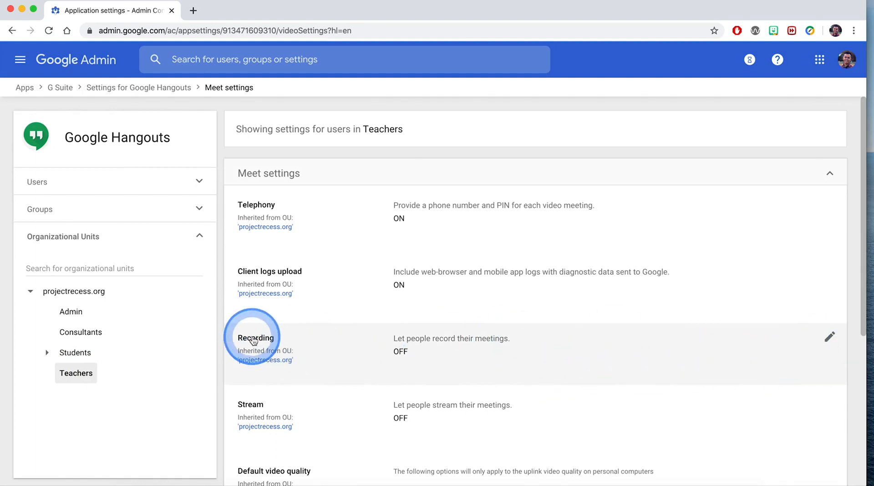
{"action": "mouse_move", "coordinate": [71, 311]}
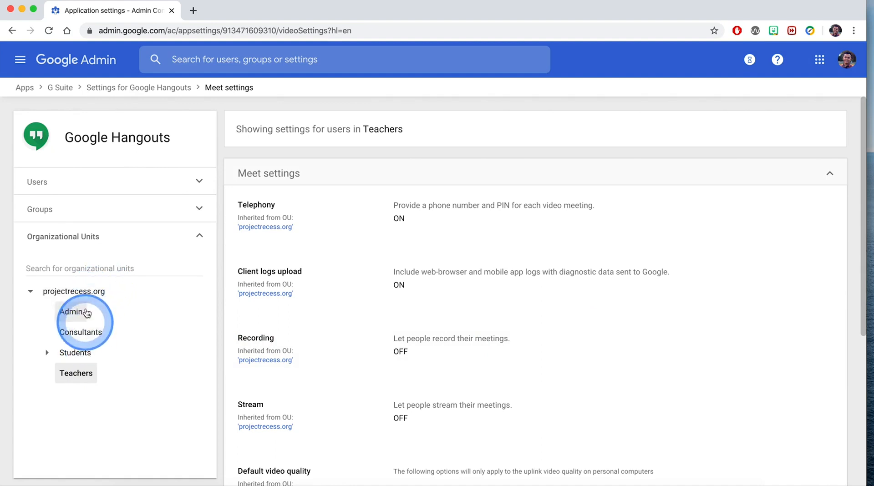
{"action": "mouse_move", "coordinate": [248, 332]}
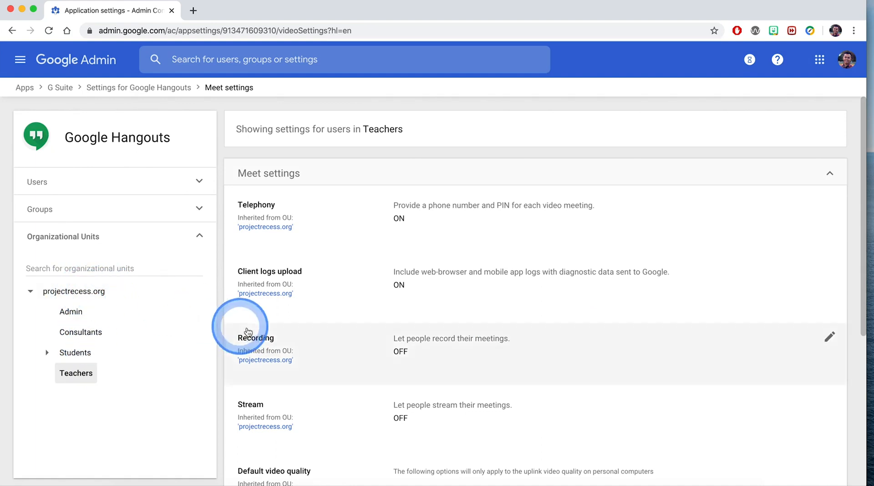
Compare with the projectrecess.org top-level settings, then return to Teachers.
{"action": "scroll", "scroll_direction": "down", "scroll_amount": 3}
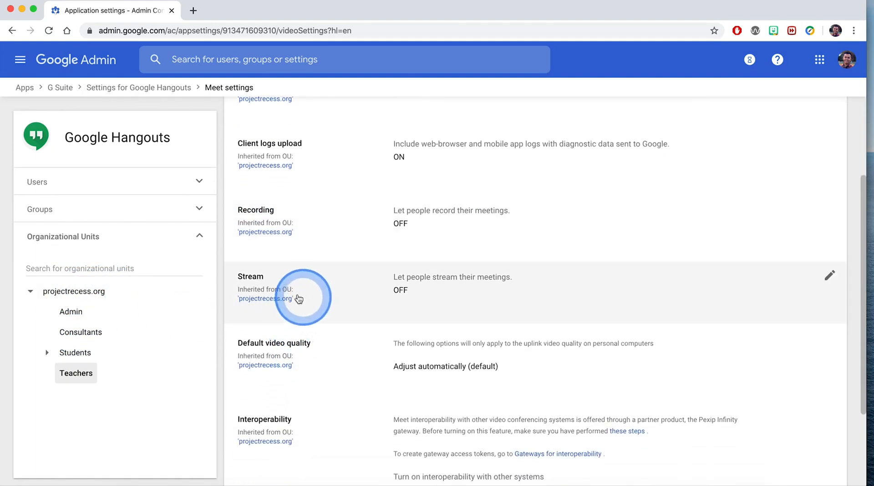
{"action": "scroll", "scroll_direction": "up", "scroll_amount": 3}
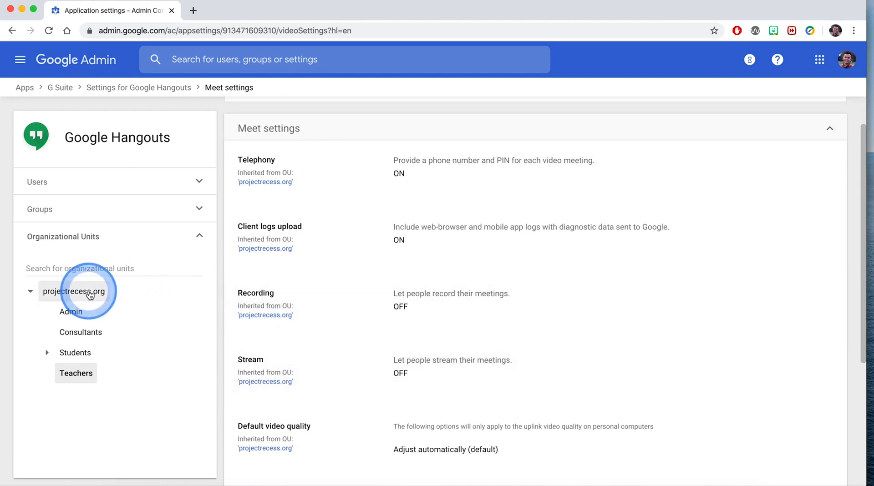
{"action": "left_click", "coordinate": [74, 291]}
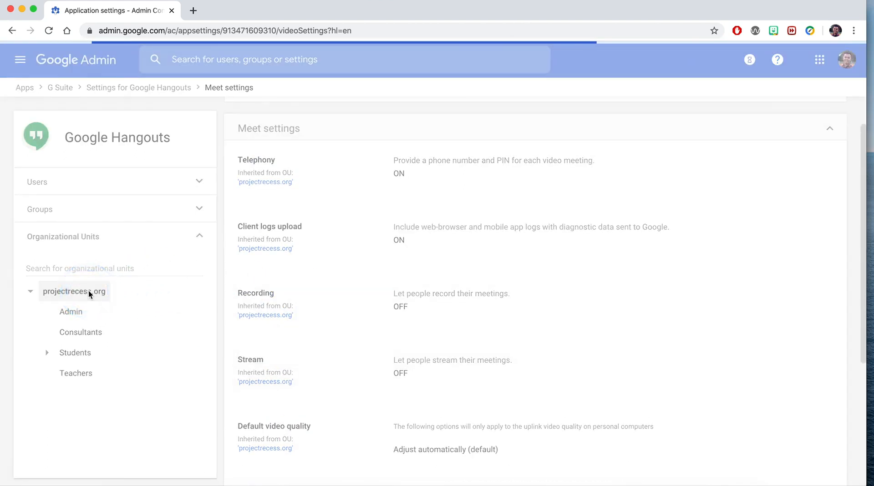
{"action": "left_click", "coordinate": [74, 291]}
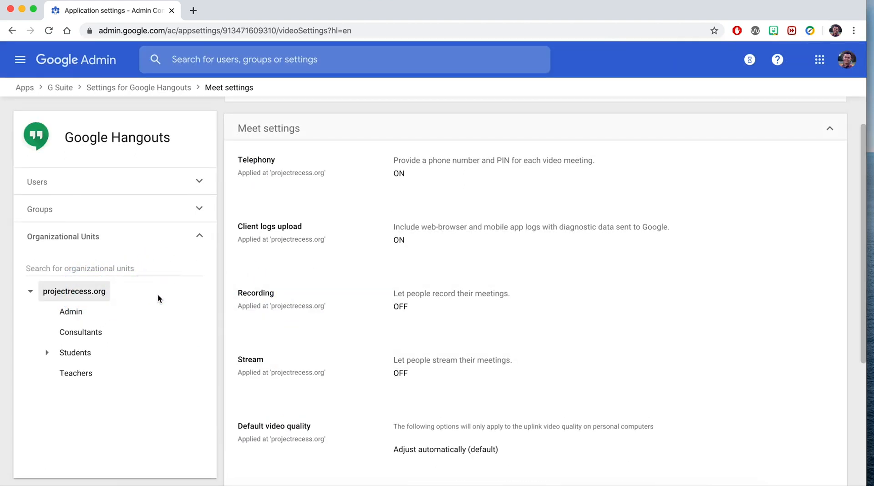
{"action": "left_click", "coordinate": [76, 373]}
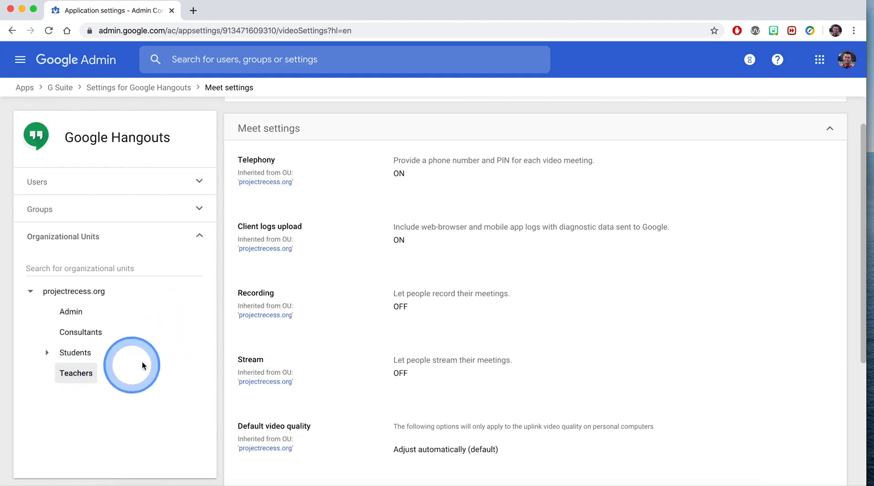
{"action": "left_click", "coordinate": [76, 373]}
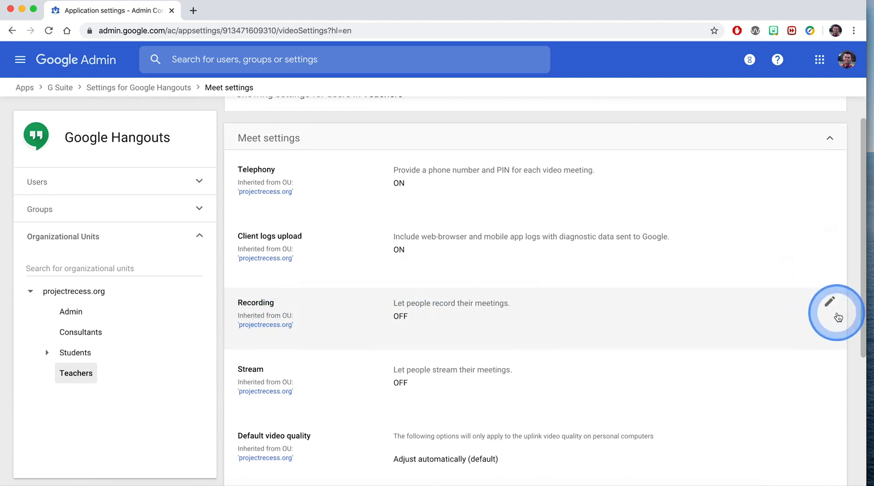
Enable 'Let people record their meetings' for Teachers and save it as an override.
{"action": "left_click", "coordinate": [830, 301]}
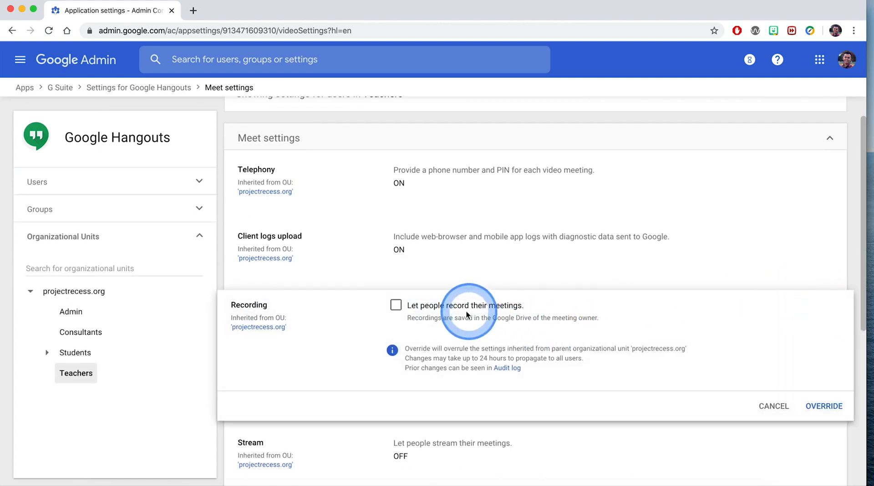
{"action": "left_click", "coordinate": [396, 305]}
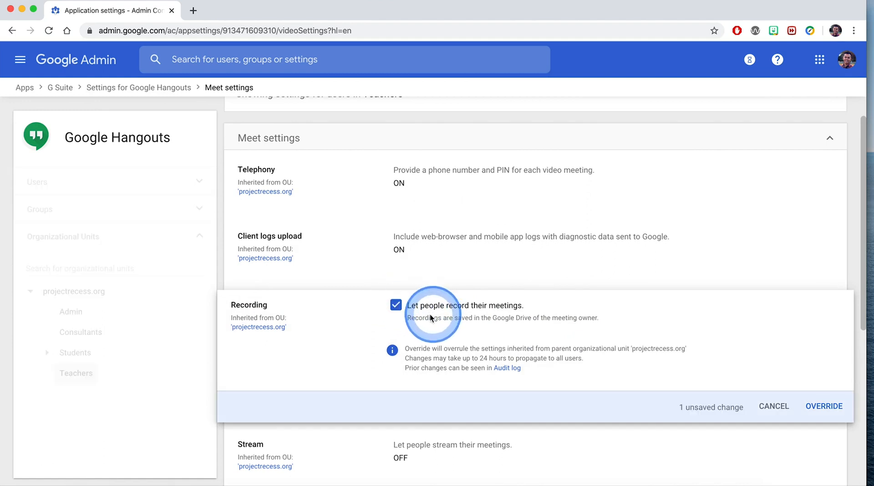
{"action": "mouse_move", "coordinate": [674, 337]}
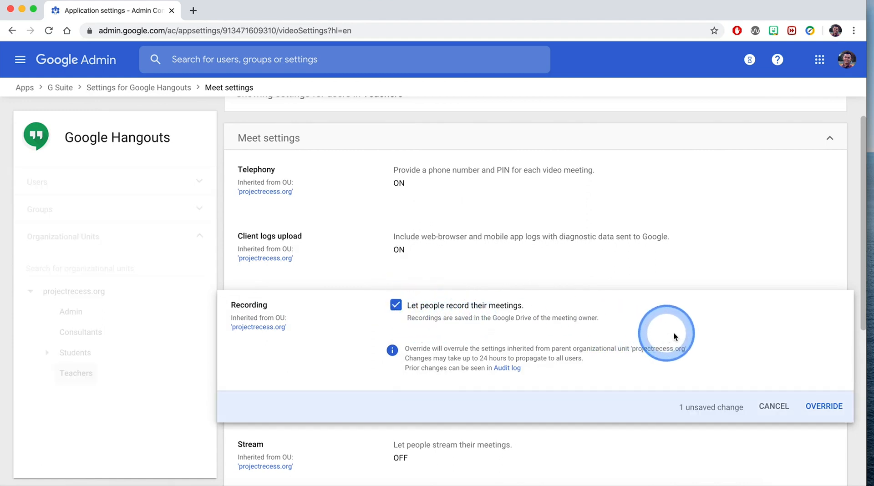
{"action": "mouse_move", "coordinate": [507, 361]}
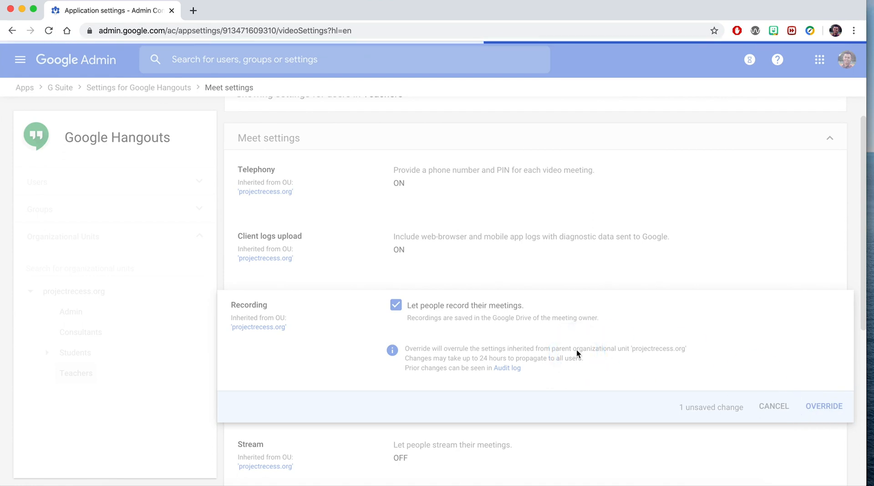
{"action": "left_click", "coordinate": [824, 407]}
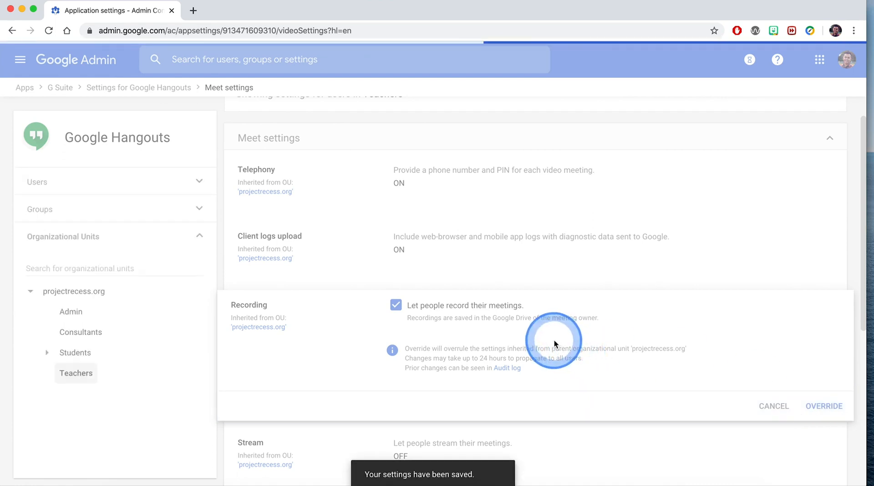
{"action": "left_click", "coordinate": [824, 406]}
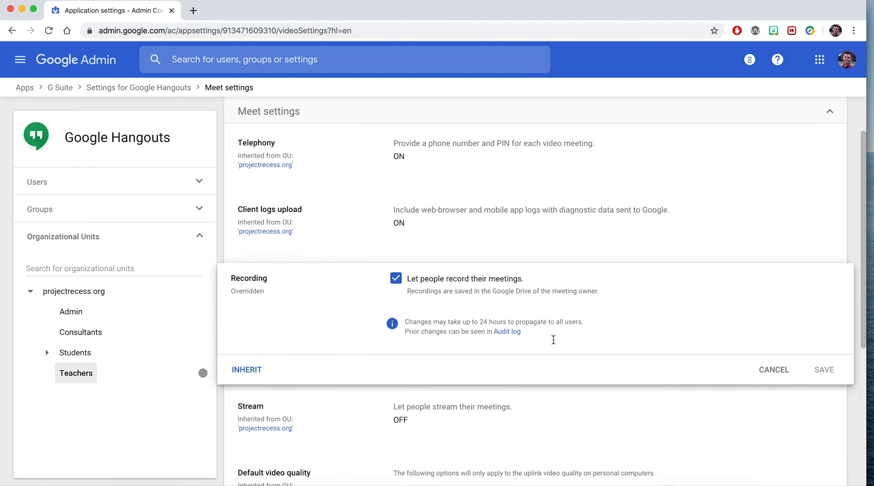
{"action": "scroll", "scroll_direction": "down", "scroll_amount": 3}
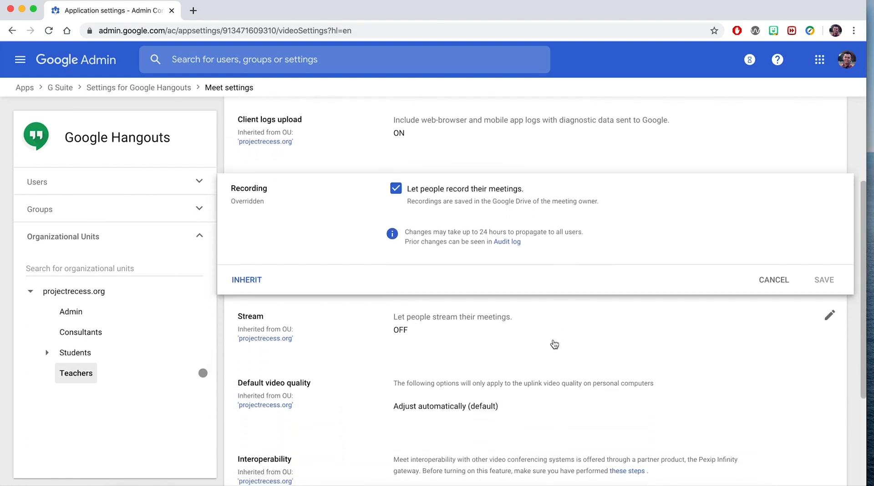
Enable 'Let people stream their meetings' for Teachers and save it as an override.
{"action": "scroll", "scroll_direction": "down", "scroll_amount": 3}
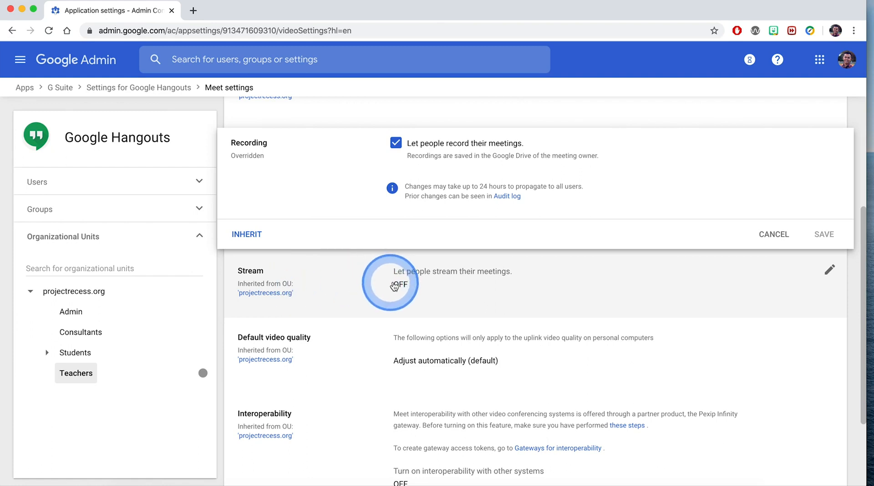
{"action": "mouse_move", "coordinate": [831, 270]}
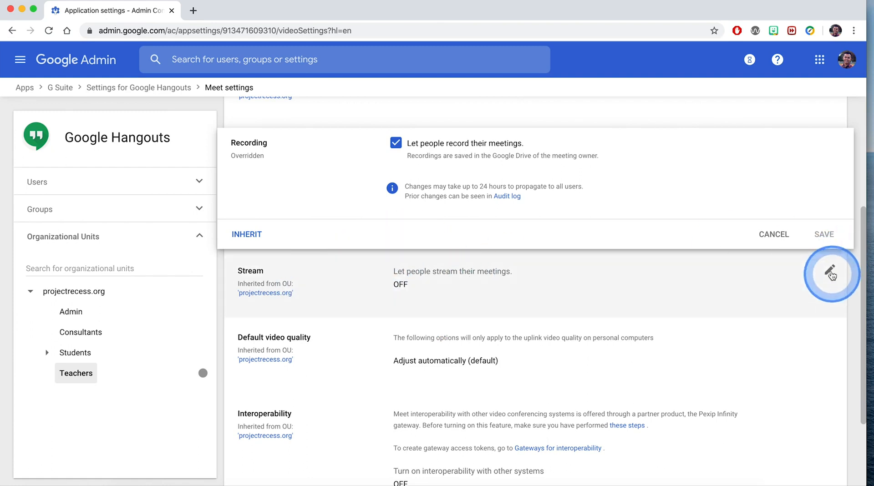
{"action": "left_click", "coordinate": [832, 274]}
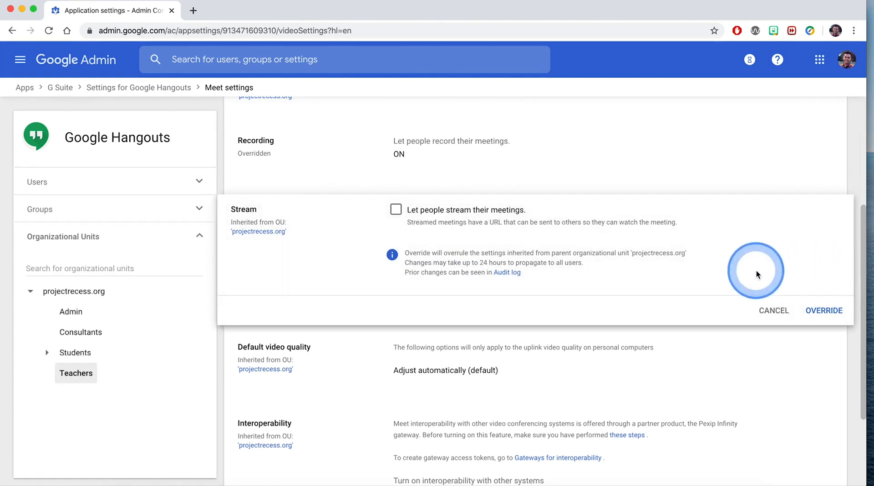
{"action": "mouse_move", "coordinate": [396, 209]}
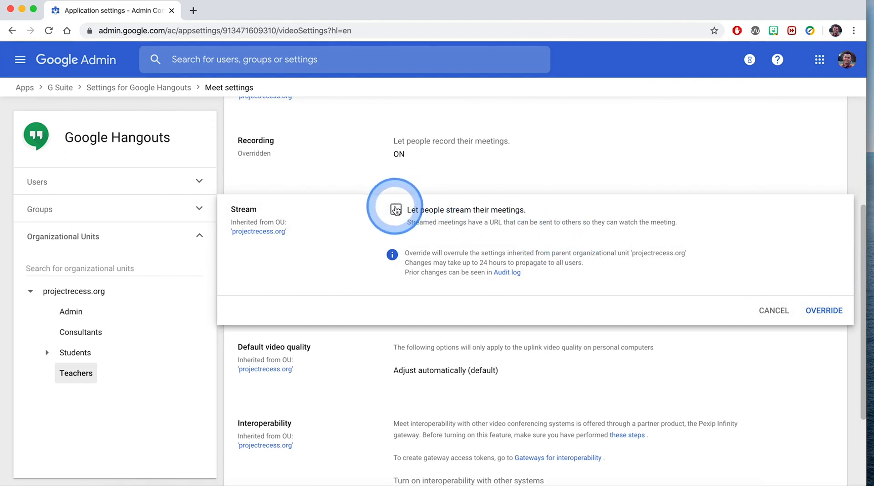
{"action": "left_click", "coordinate": [395, 210]}
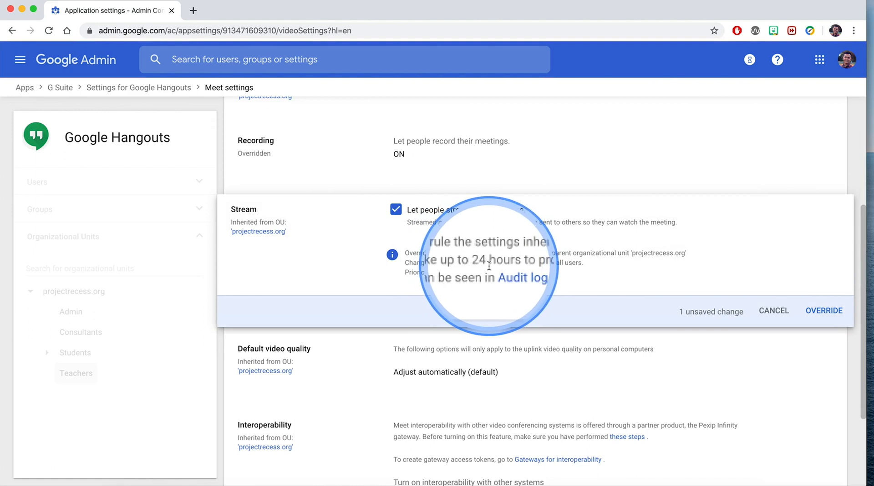
{"action": "mouse_move", "coordinate": [824, 311]}
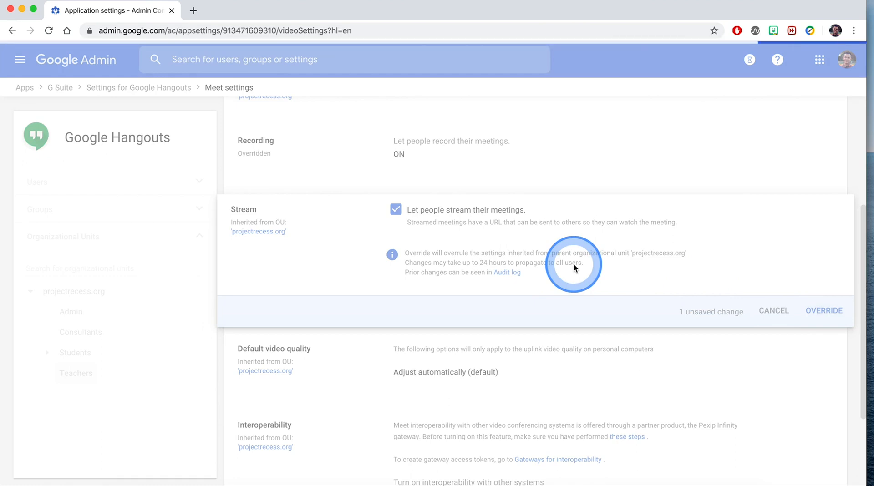
{"action": "left_click", "coordinate": [824, 311]}
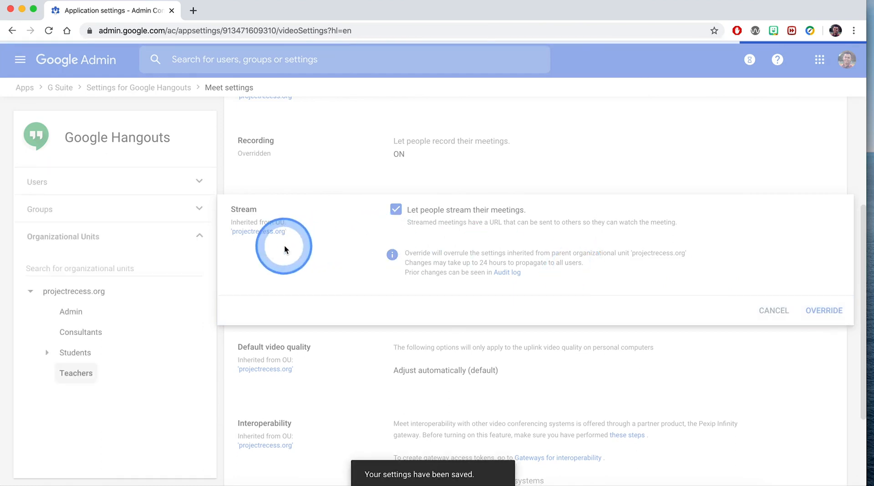
{"action": "left_click", "coordinate": [824, 310]}
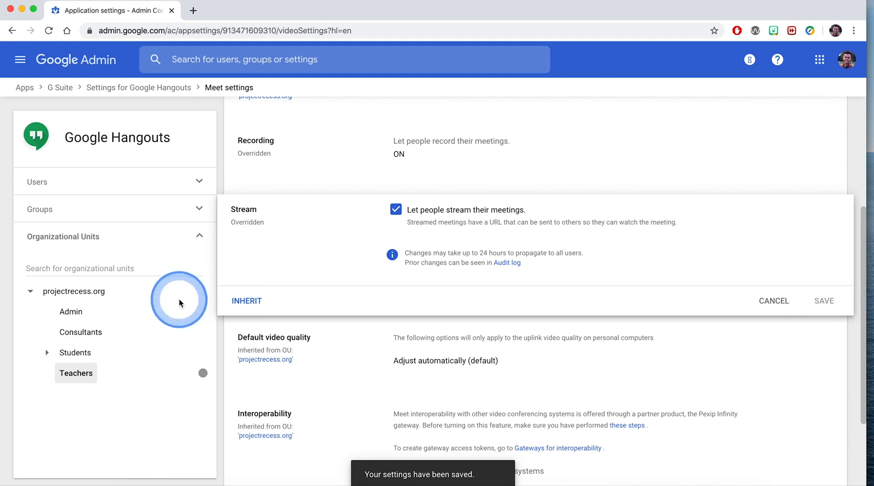
{"action": "mouse_move", "coordinate": [253, 205]}
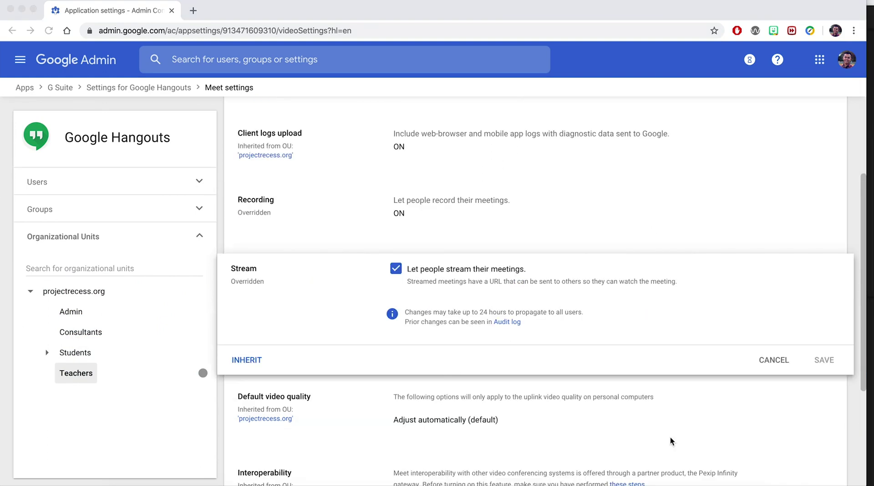
View Meet settings for the Students unit, with Recording and Stream inherited off.
{"action": "left_click", "coordinate": [444, 305]}
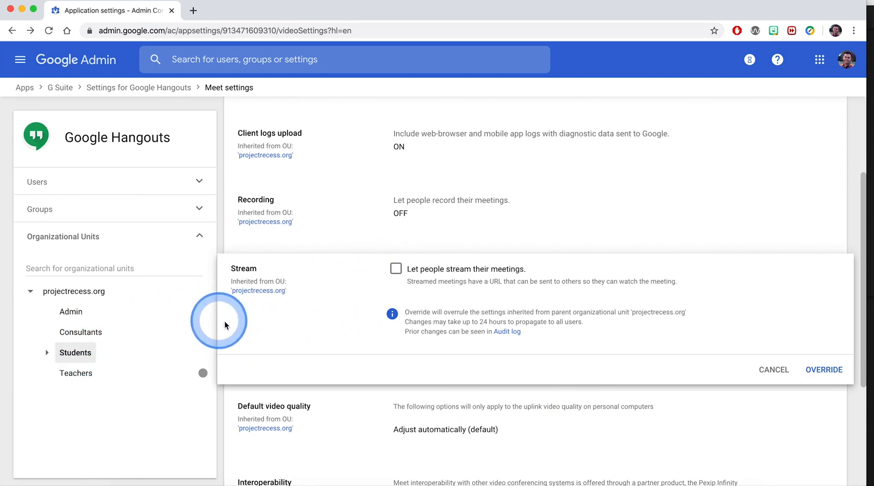
{"action": "mouse_move", "coordinate": [186, 295]}
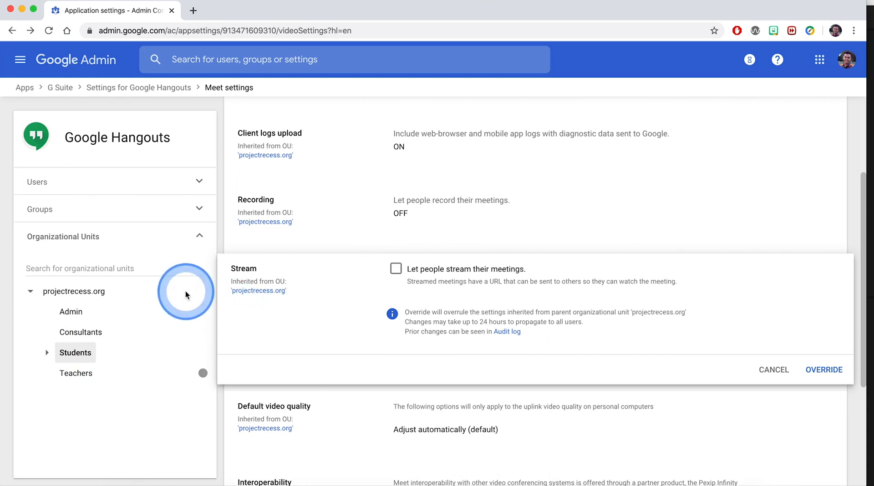
{"action": "mouse_move", "coordinate": [130, 215]}
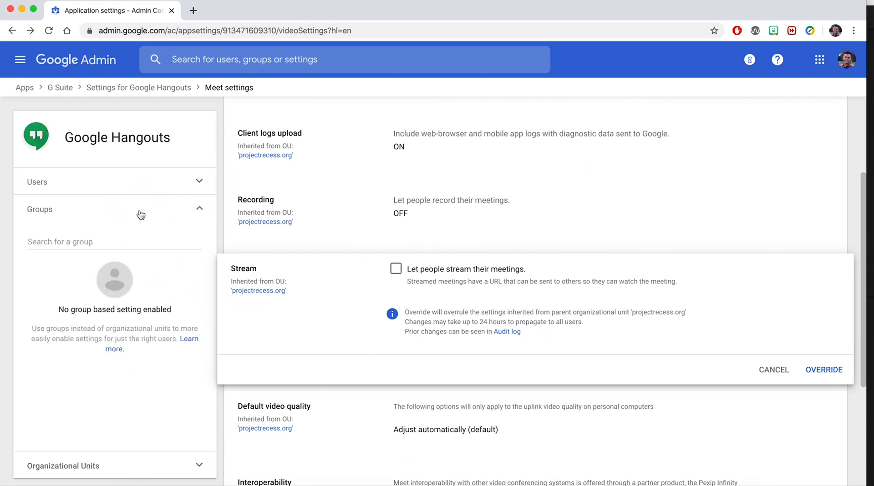
Look up the Staff group's Meet settings, ticking and unticking Stream without saving.
{"action": "left_click", "coordinate": [102, 236]}
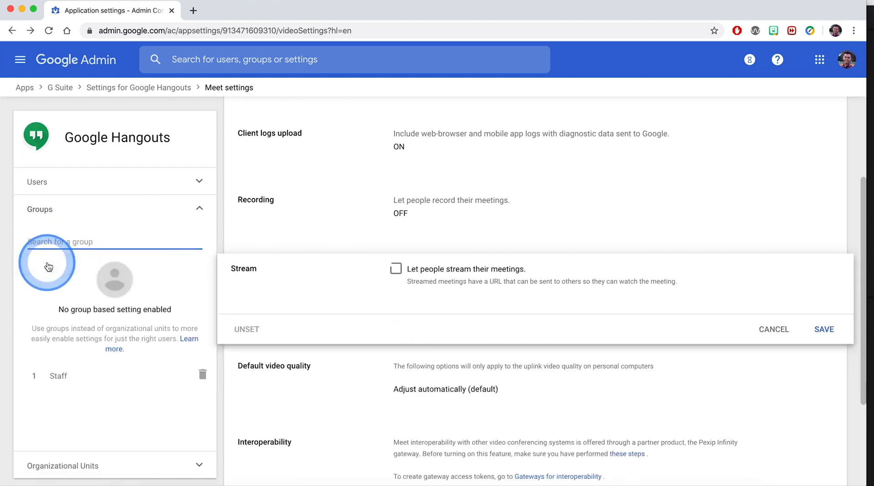
{"action": "left_click", "coordinate": [58, 265]}
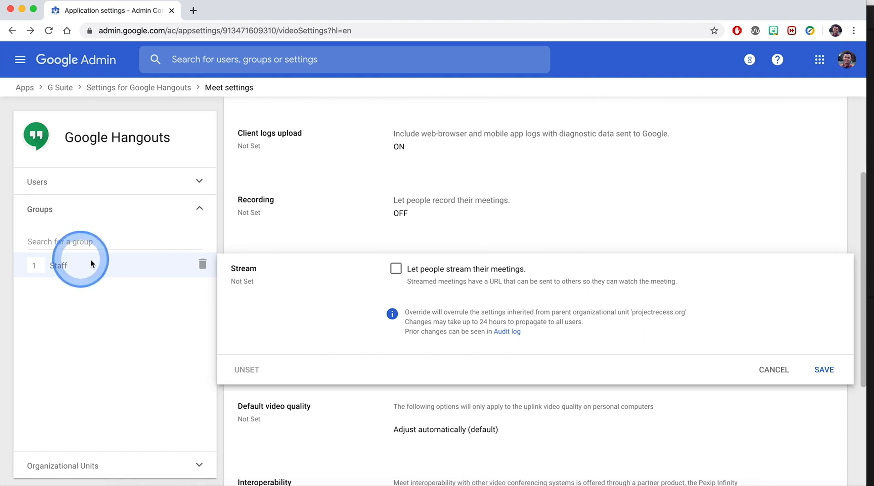
{"action": "mouse_move", "coordinate": [403, 243]}
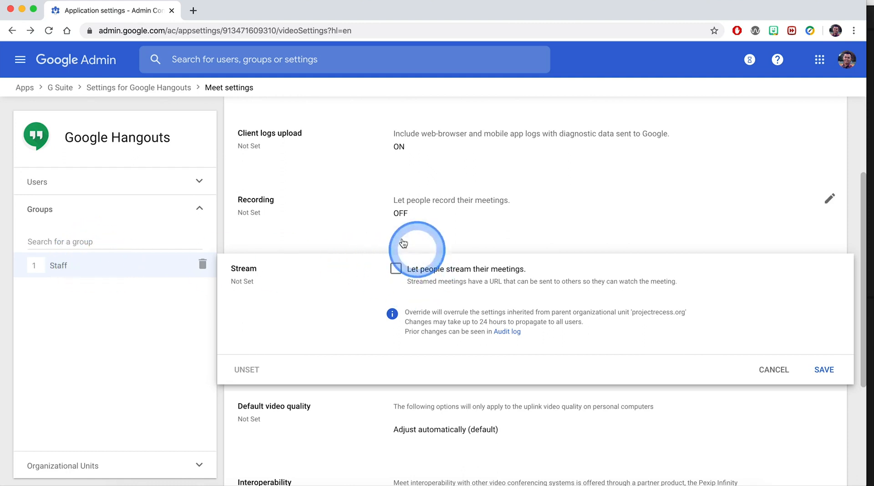
{"action": "left_click", "coordinate": [396, 269]}
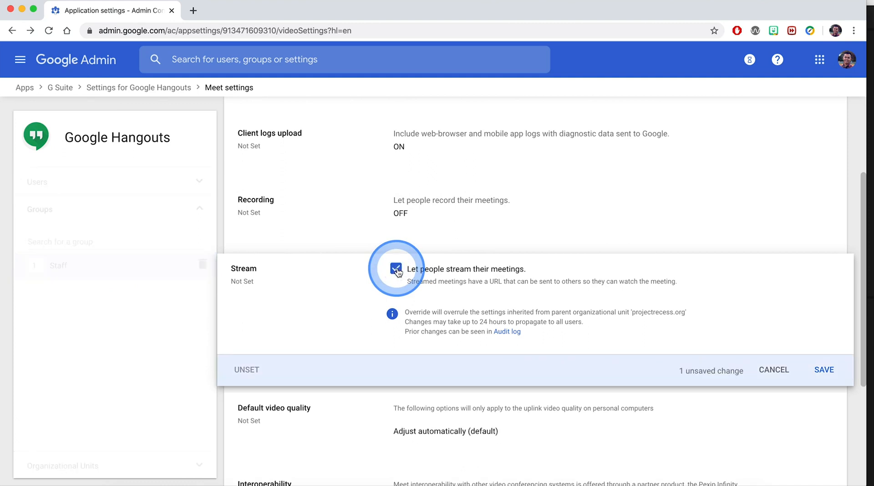
{"action": "left_click", "coordinate": [395, 269]}
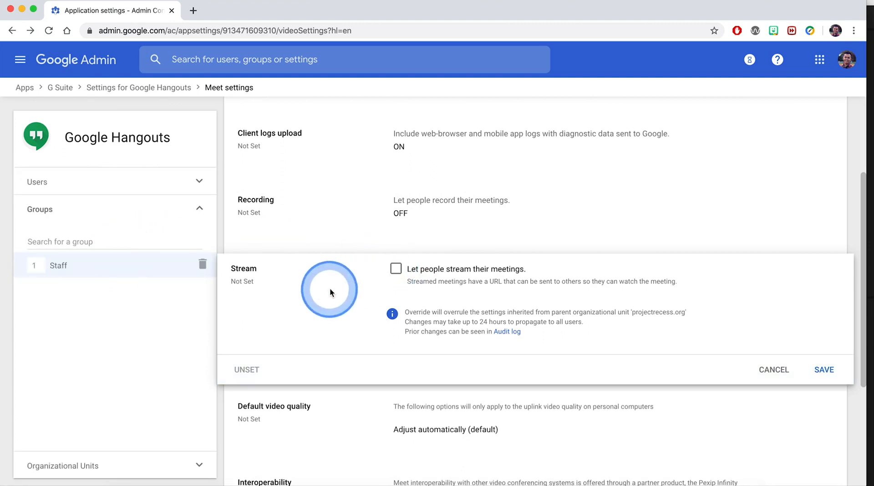